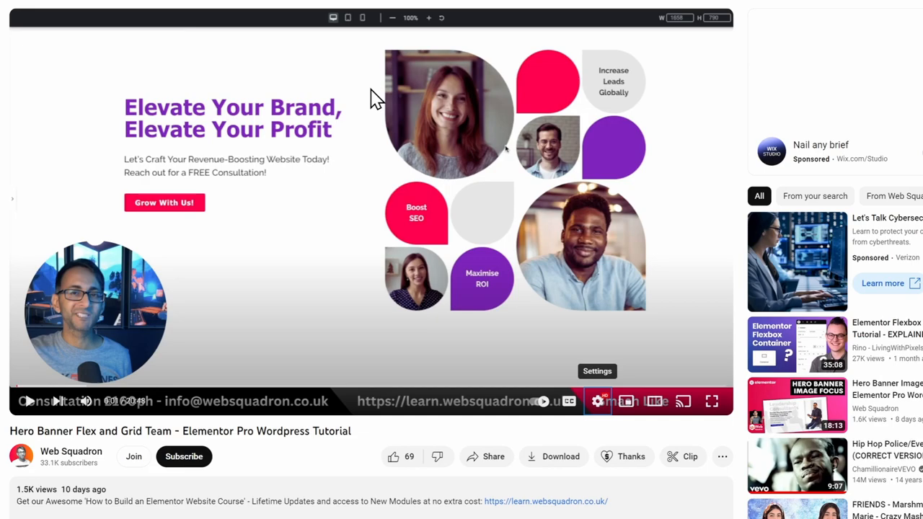
{"action": "mouse_move", "coordinate": [346, 75]}
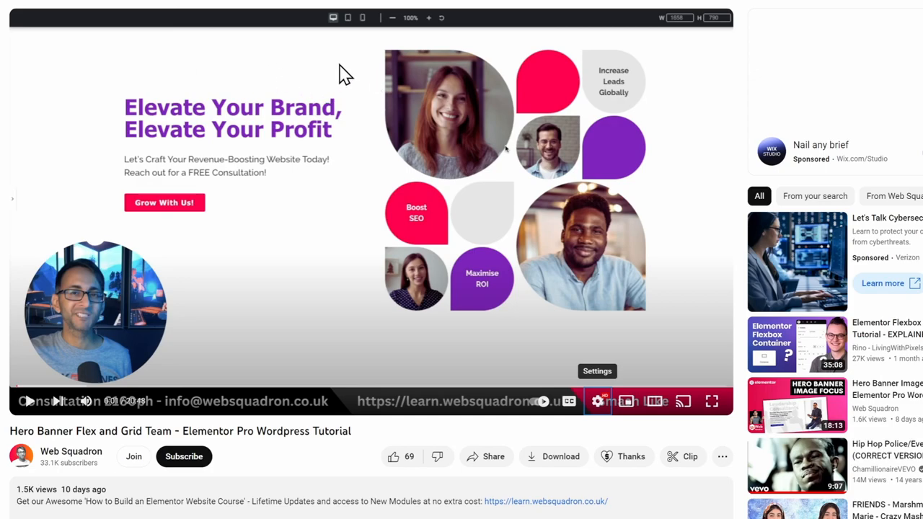
{"action": "mouse_move", "coordinate": [444, 386]}
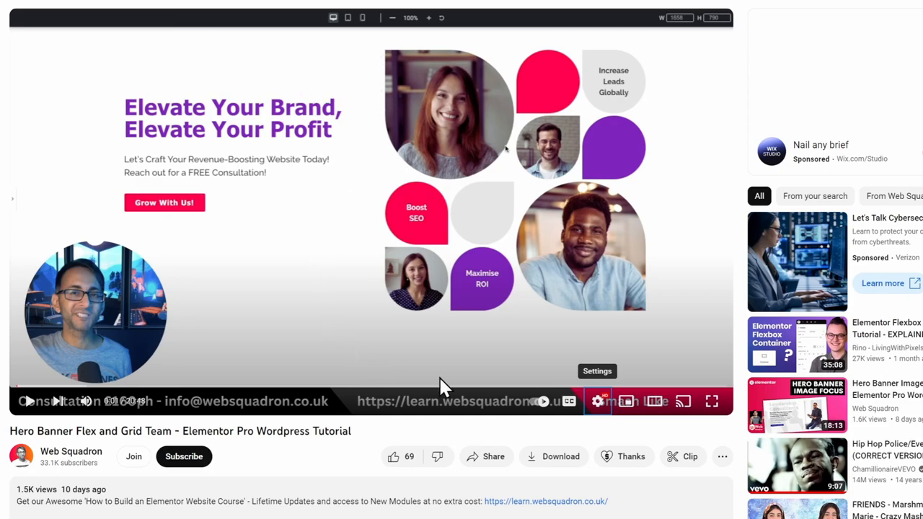
{"action": "mouse_move", "coordinate": [440, 37]}
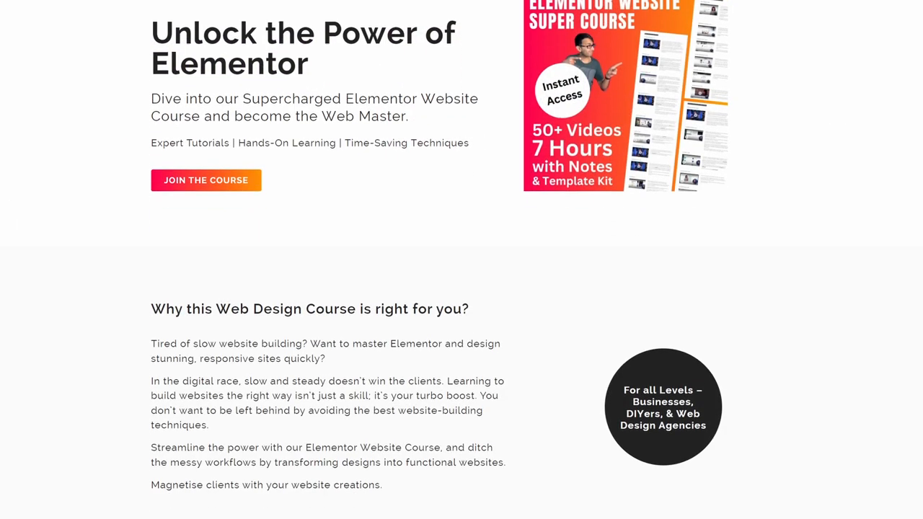
- Scroll down the Elementor Website Course page to the $97 pricing card and bonuses
{"action": "scroll", "scroll_direction": "down", "scroll_amount": 3}
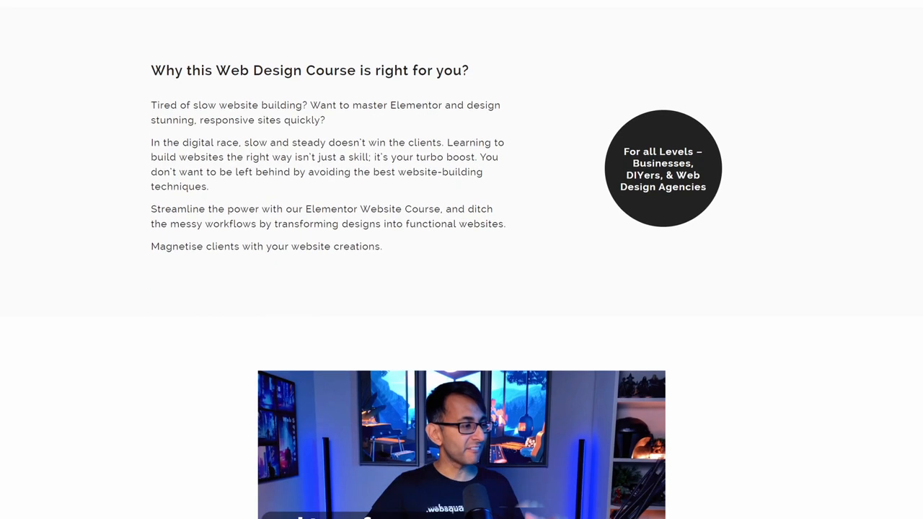
{"action": "scroll", "scroll_direction": "down", "scroll_amount": 3}
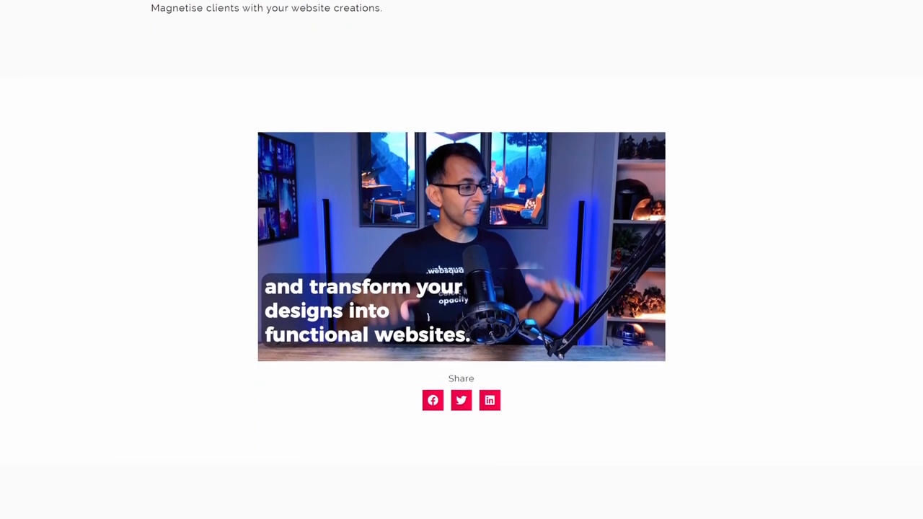
{"action": "scroll", "scroll_direction": "down", "scroll_amount": 3}
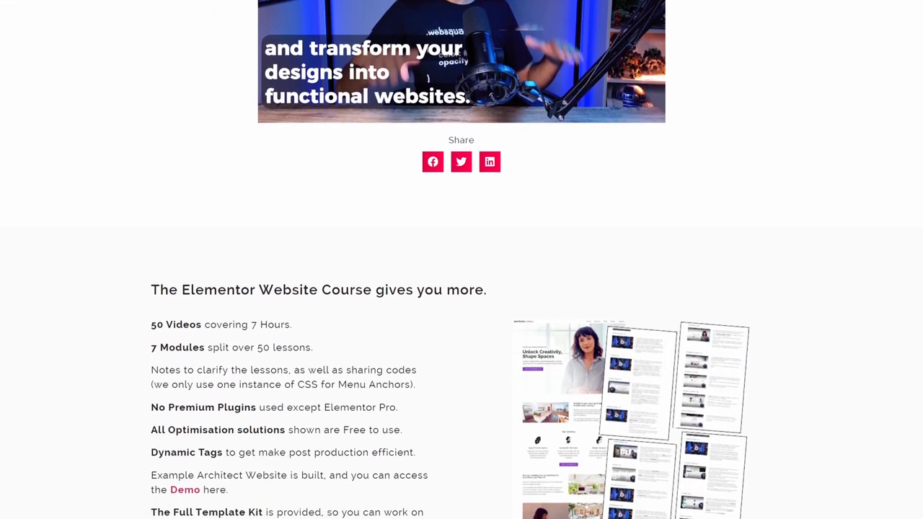
{"action": "scroll", "scroll_direction": "down", "scroll_amount": 3}
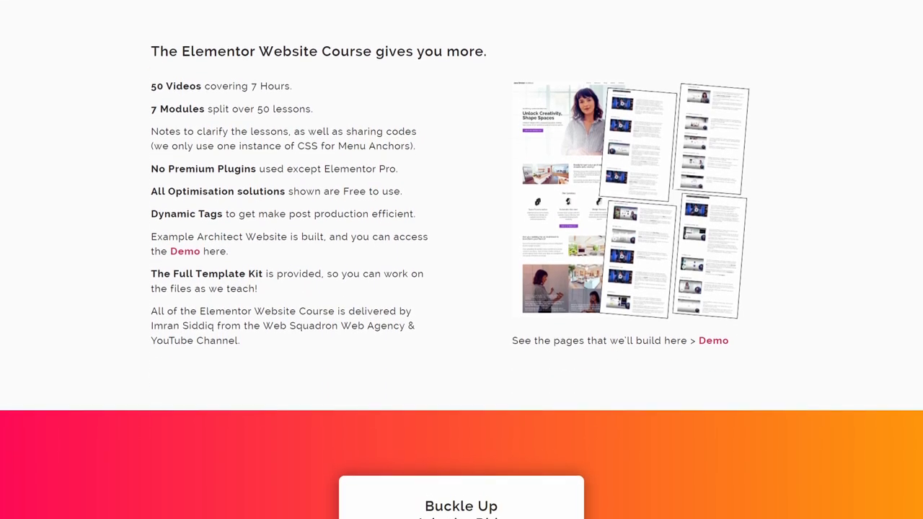
{"action": "scroll", "scroll_direction": "down", "scroll_amount": 3}
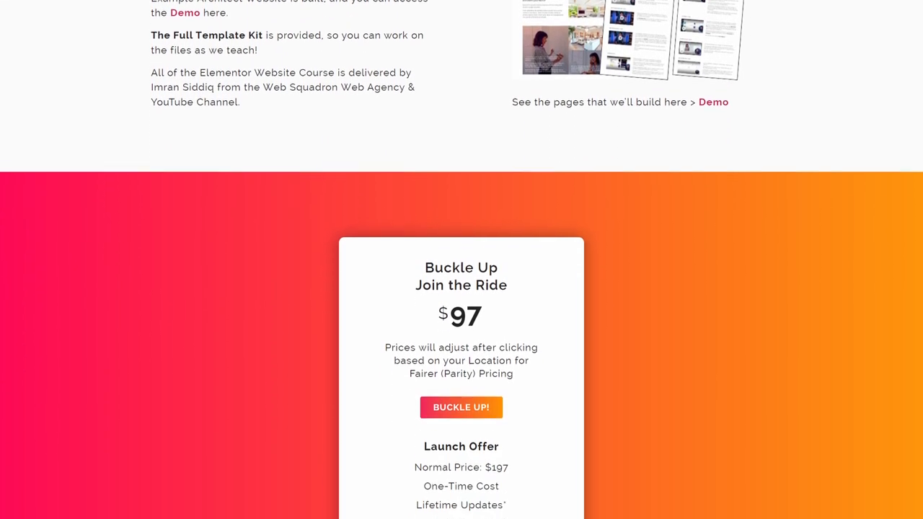
{"action": "scroll", "scroll_direction": "down", "scroll_amount": 3}
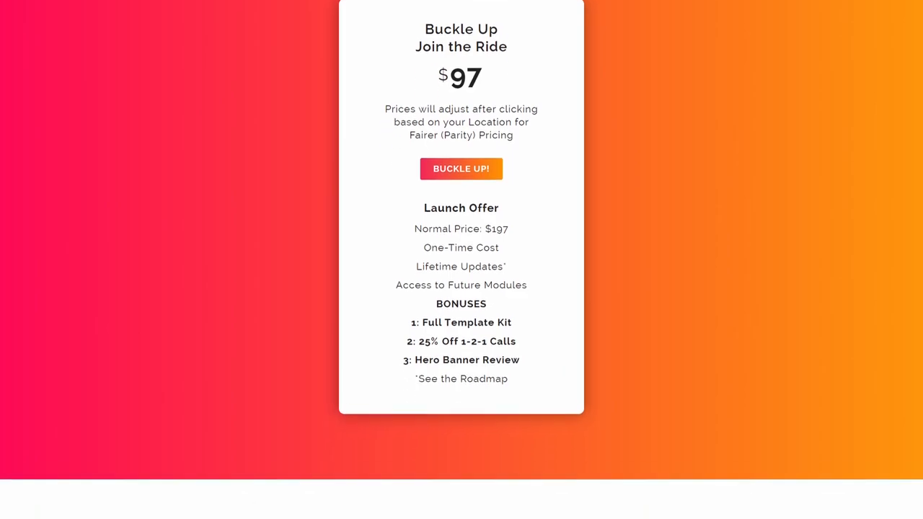
{"action": "scroll", "scroll_direction": "down", "scroll_amount": 3}
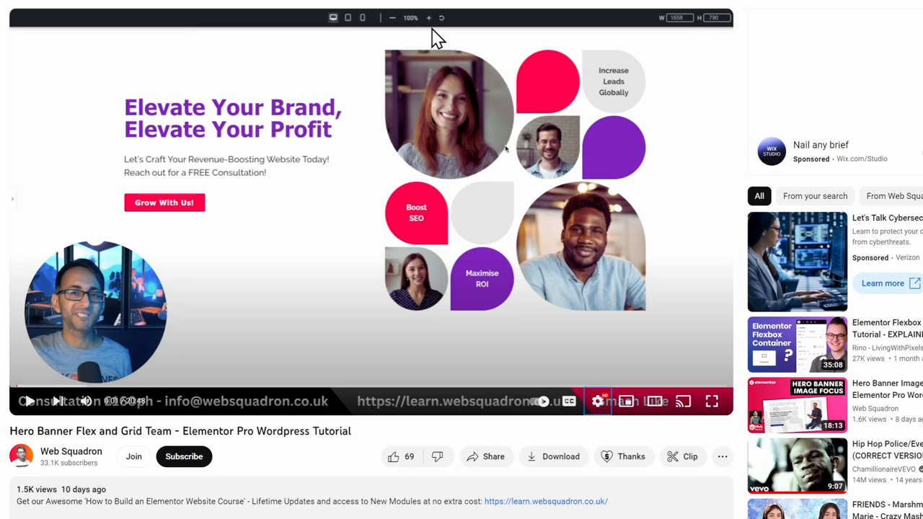
{"action": "mouse_move", "coordinate": [360, 123]}
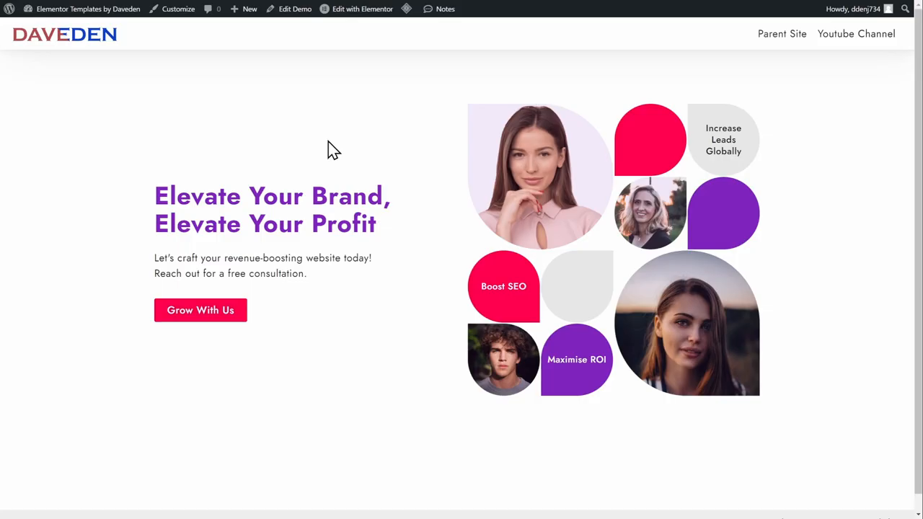
{"action": "mouse_move", "coordinate": [432, 253]}
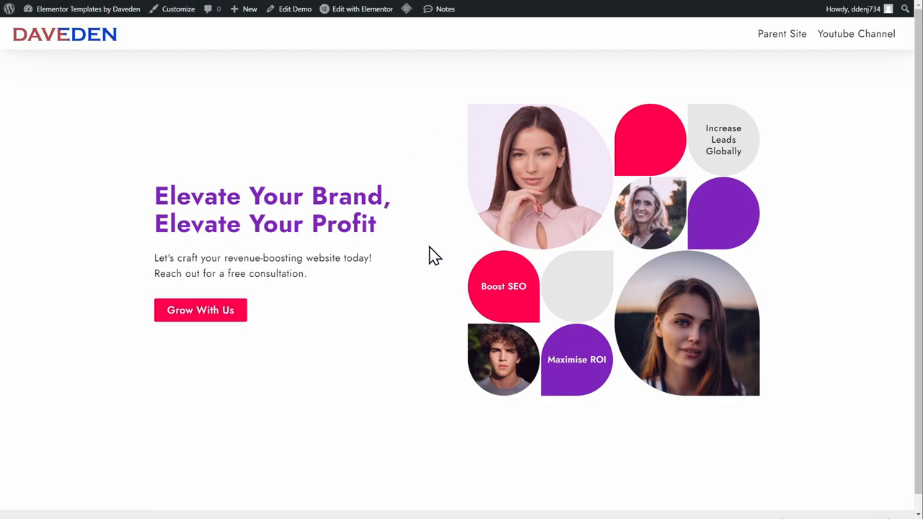
{"action": "mouse_move", "coordinate": [846, 258]}
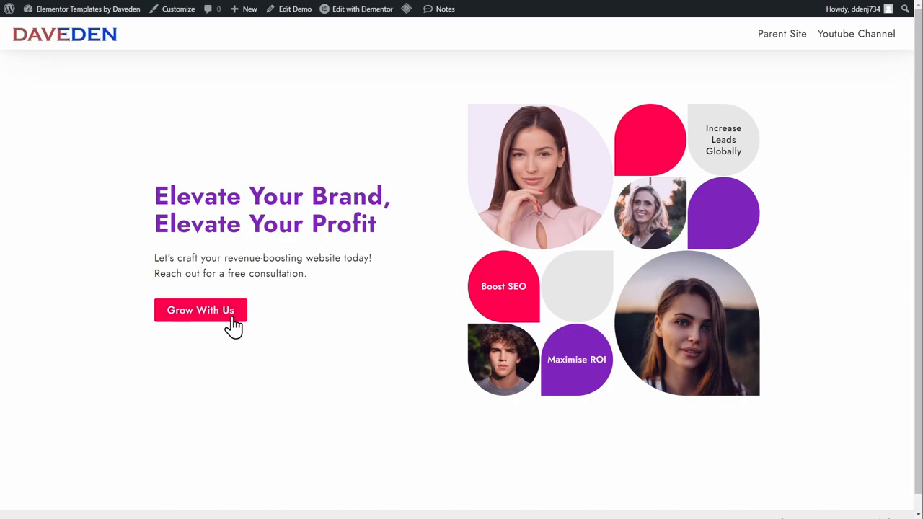
{"action": "mouse_move", "coordinate": [353, 340]}
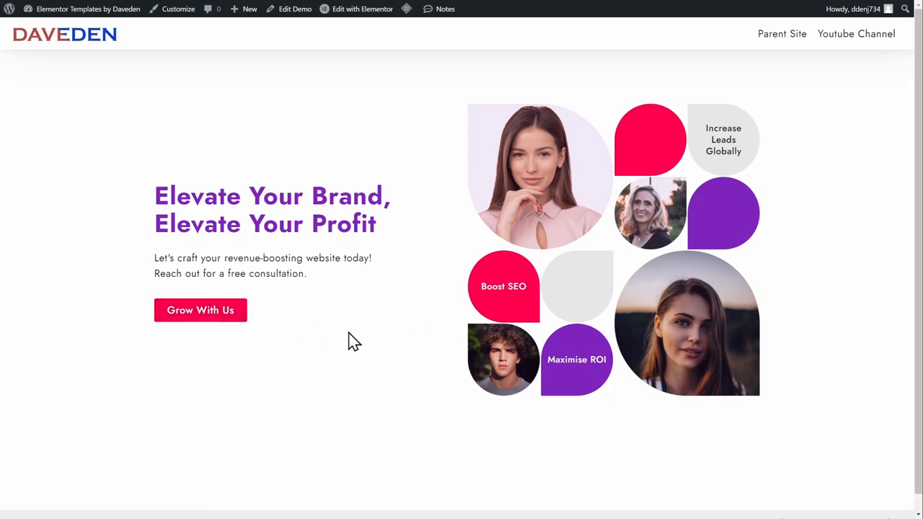
{"action": "mouse_move", "coordinate": [411, 248]}
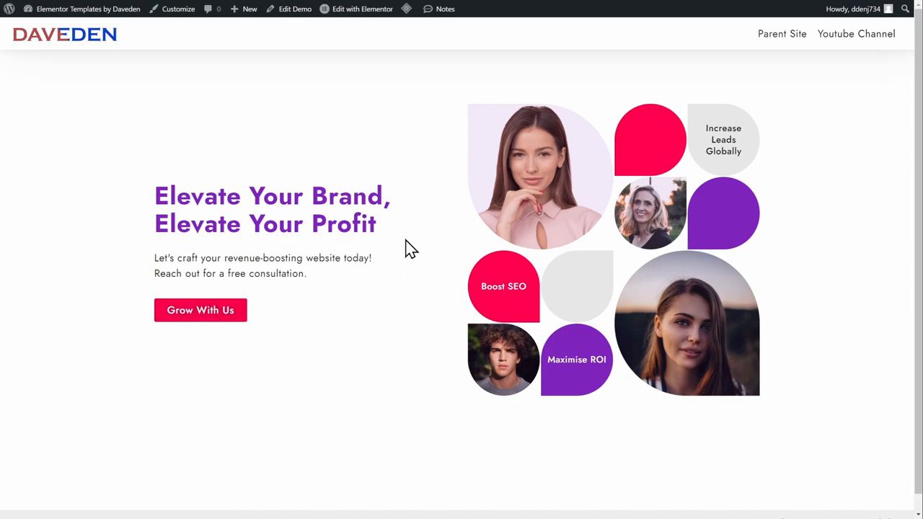
{"action": "mouse_move", "coordinate": [577, 271]}
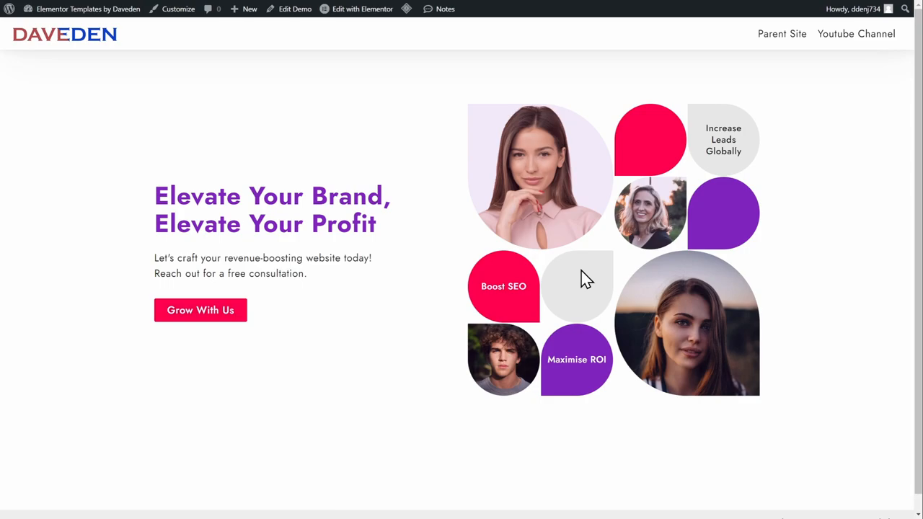
- Load the Funky Grid Hero Banner page in the Elementor editor from the admin bar
{"action": "left_click", "coordinate": [362, 8]}
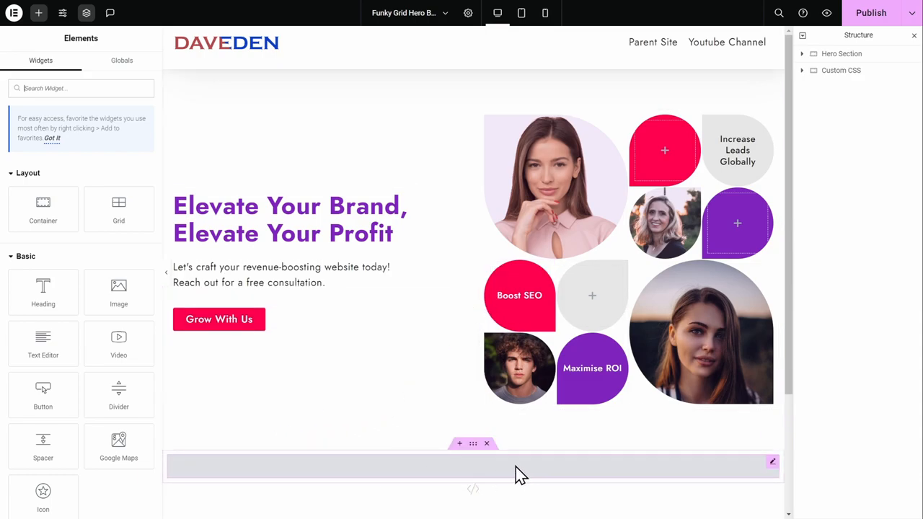
{"action": "mouse_move", "coordinate": [473, 476]}
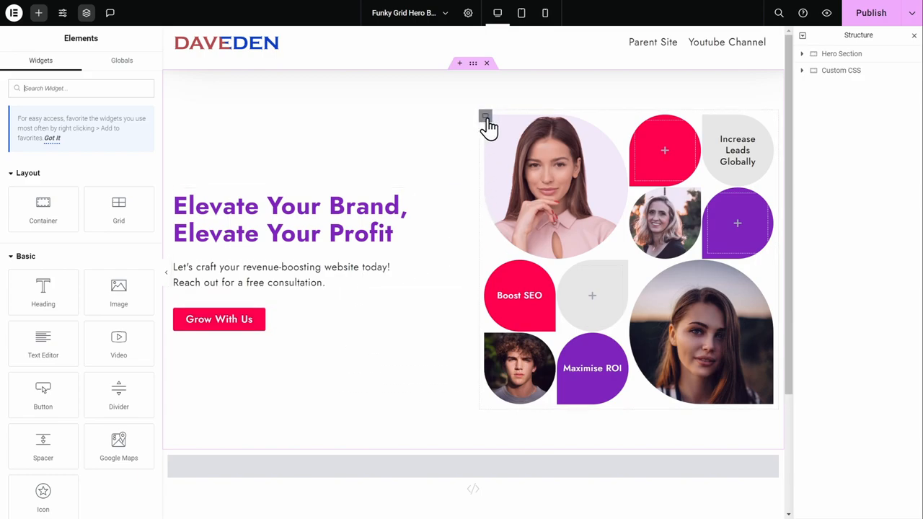
{"action": "mouse_move", "coordinate": [485, 118]}
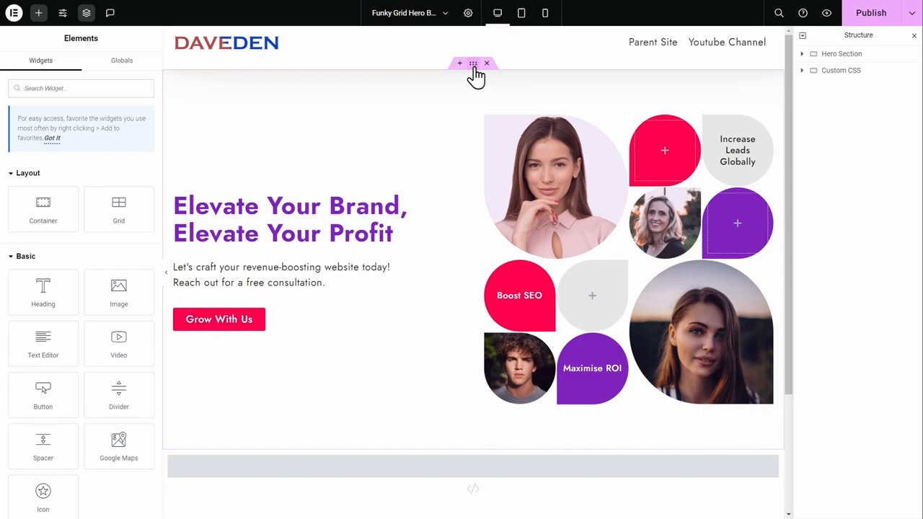
- Select the Image Parent Grid in the hero section and review its CSS classes under Advanced
{"action": "left_click", "coordinate": [473, 63]}
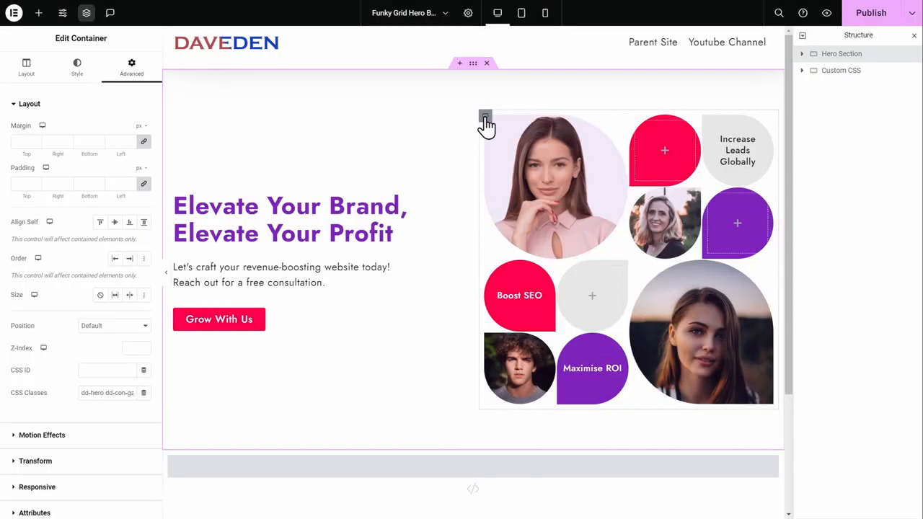
{"action": "left_click", "coordinate": [484, 115]}
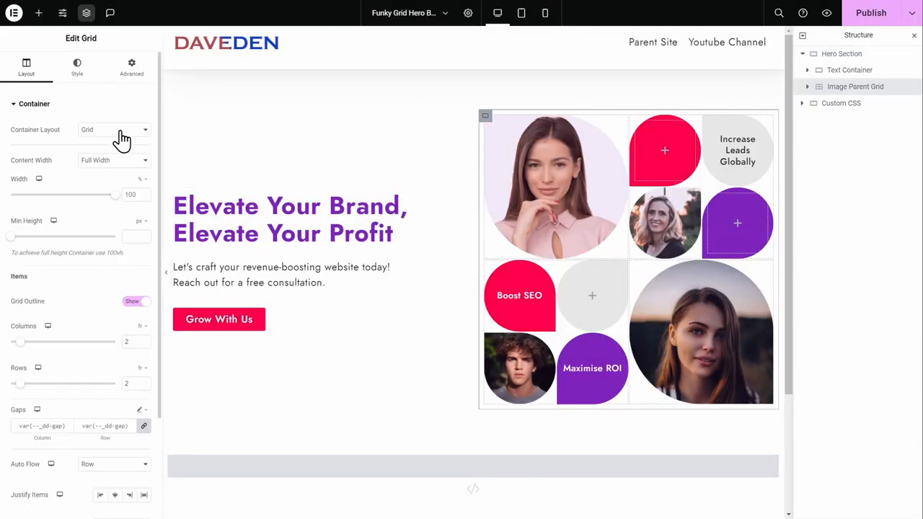
{"action": "left_click", "coordinate": [131, 65]}
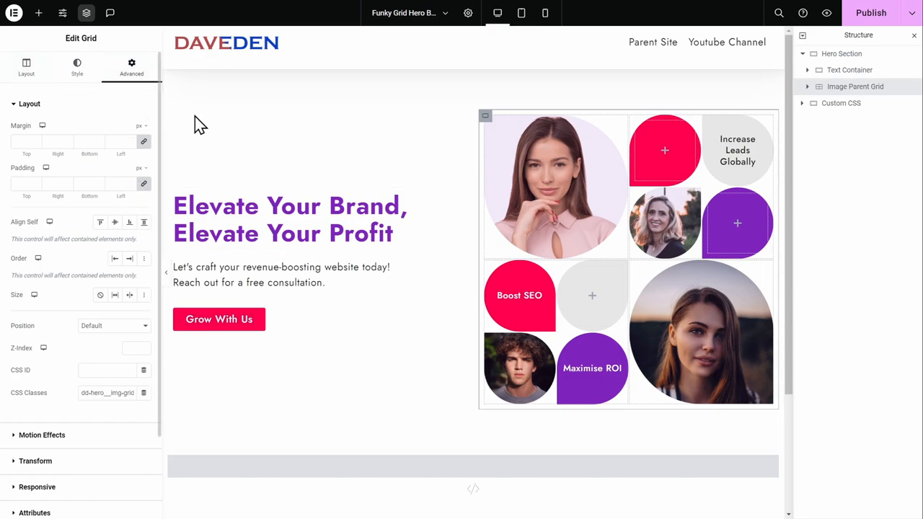
{"action": "mouse_move", "coordinate": [26, 66]}
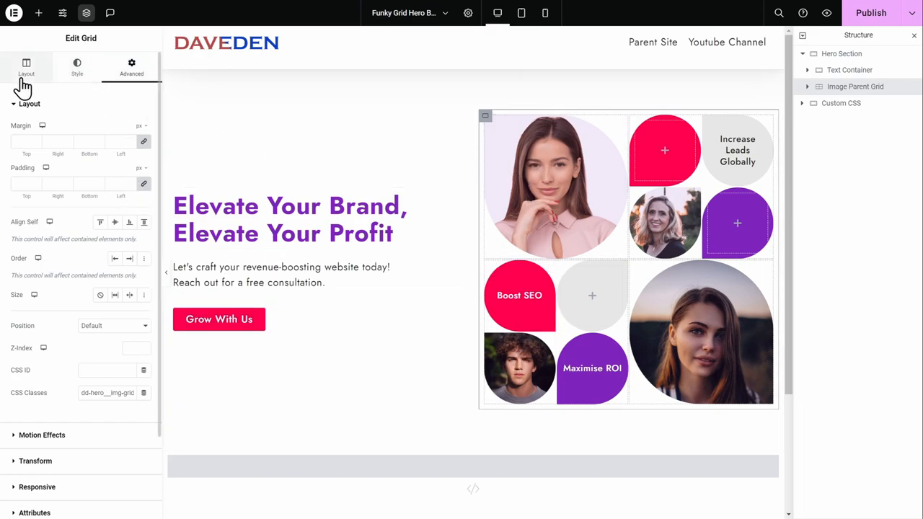
{"action": "left_click", "coordinate": [26, 67]}
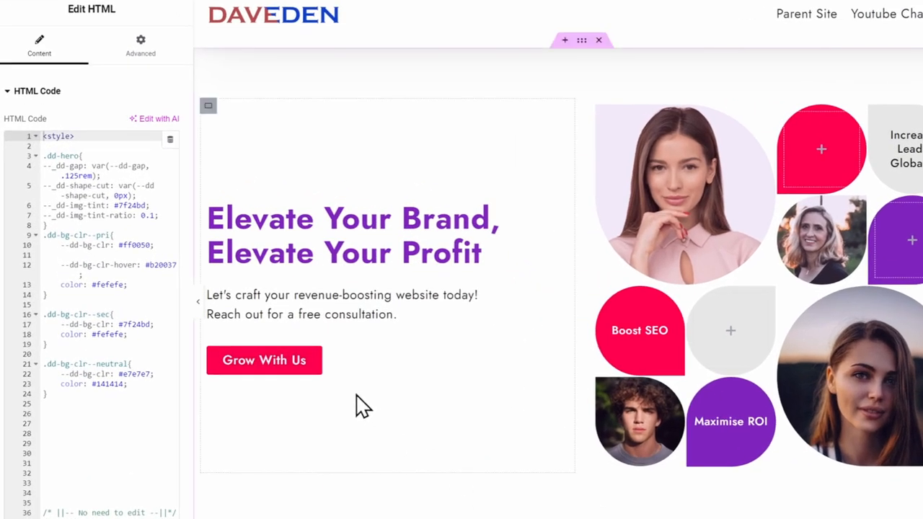
- Set the --dd-gap fallback to .25rem and --dd-shape-cut to 50 in the custom CSS
{"action": "left_click", "coordinate": [75, 176]}
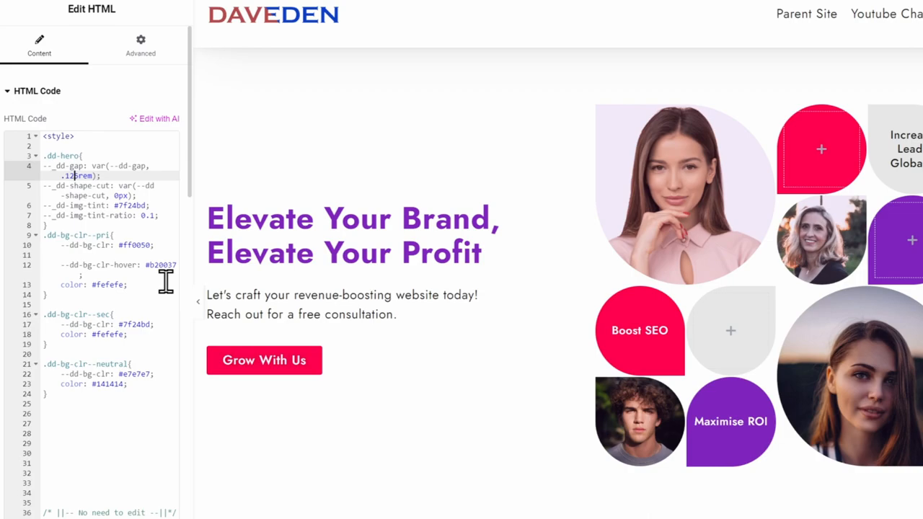
{"action": "type", "text": ".25rem"}
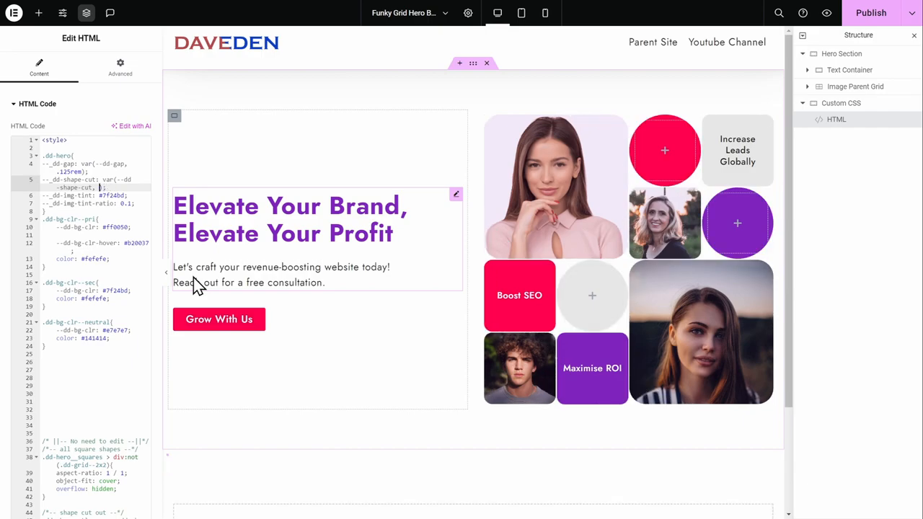
{"action": "type", "text": "50"}
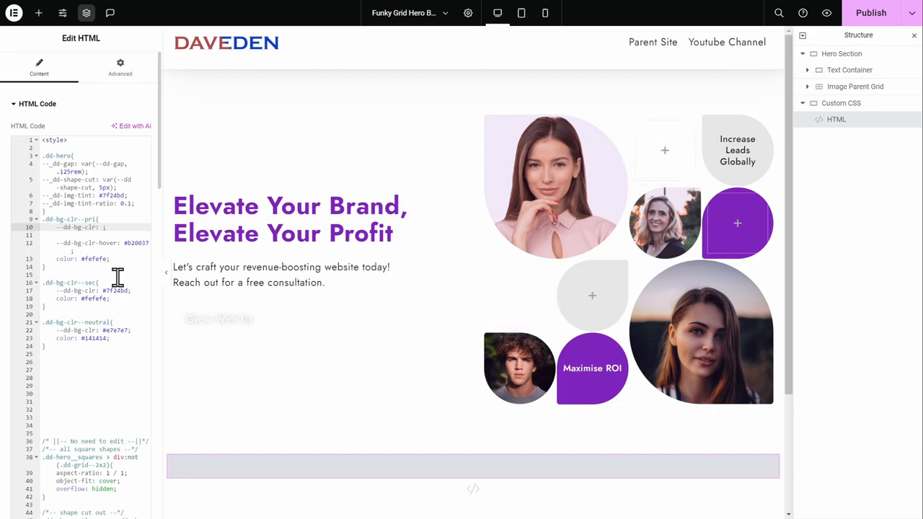
{"action": "type", "text": "blue"}
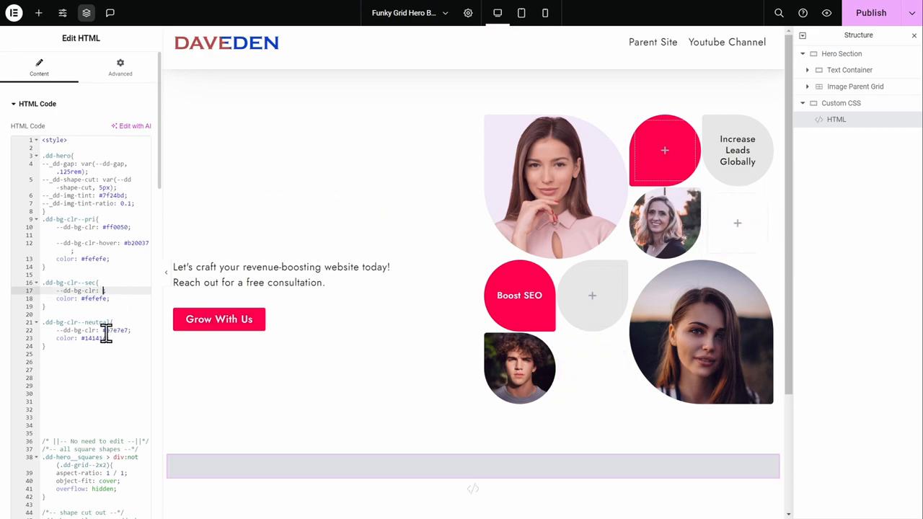
{"action": "type", "text": "pink"}
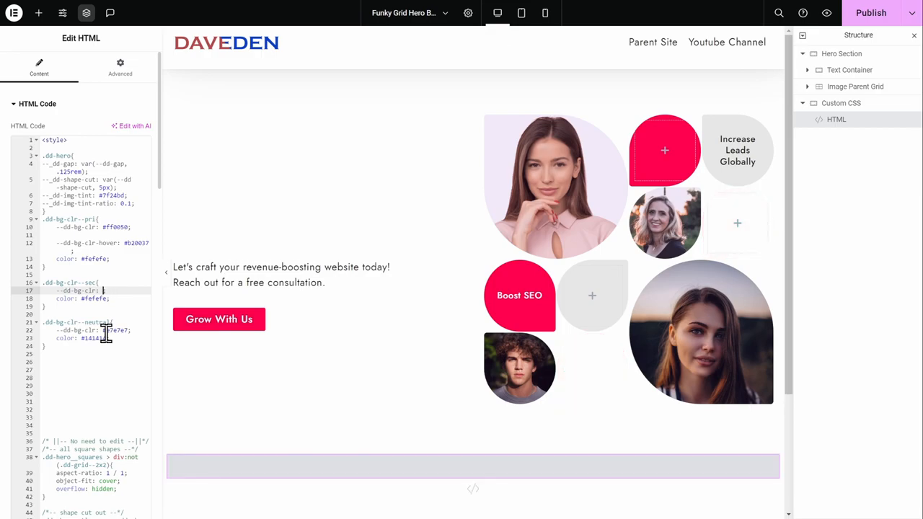
{"action": "type", "text": "black"}
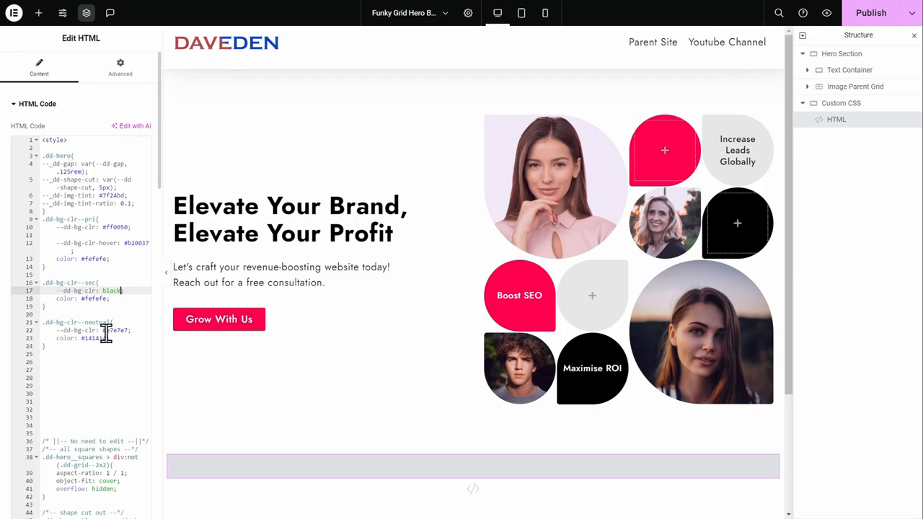
{"action": "type", "text": "#7f24bd"}
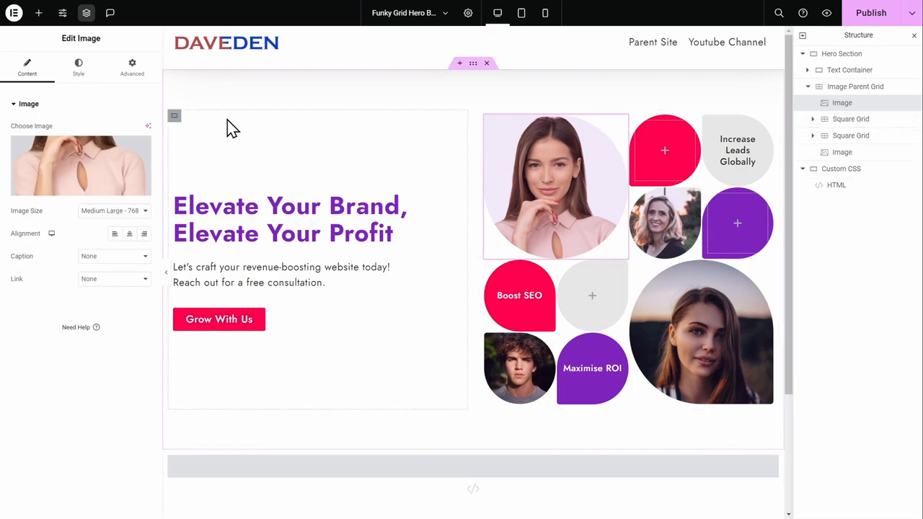
- Select the first portrait Image widget in the grid to show its Edit Image panel
{"action": "left_click", "coordinate": [132, 65]}
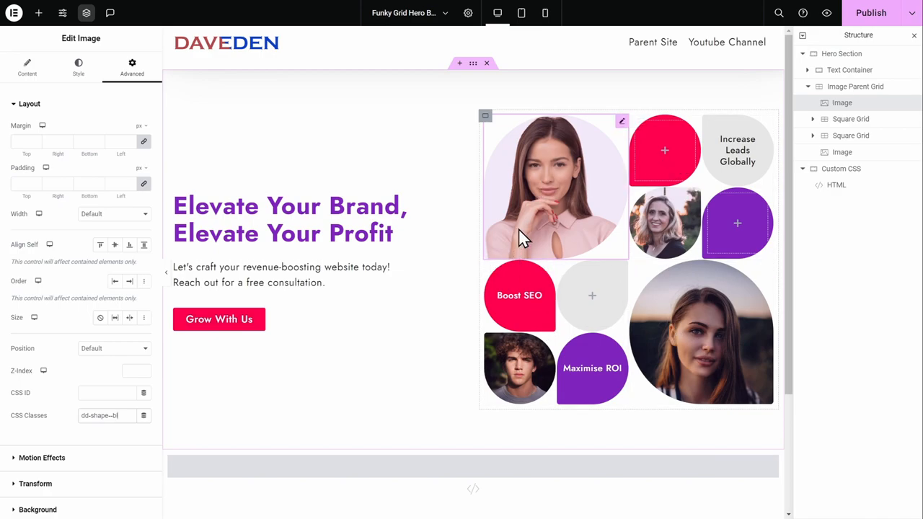
{"action": "mouse_move", "coordinate": [485, 118]}
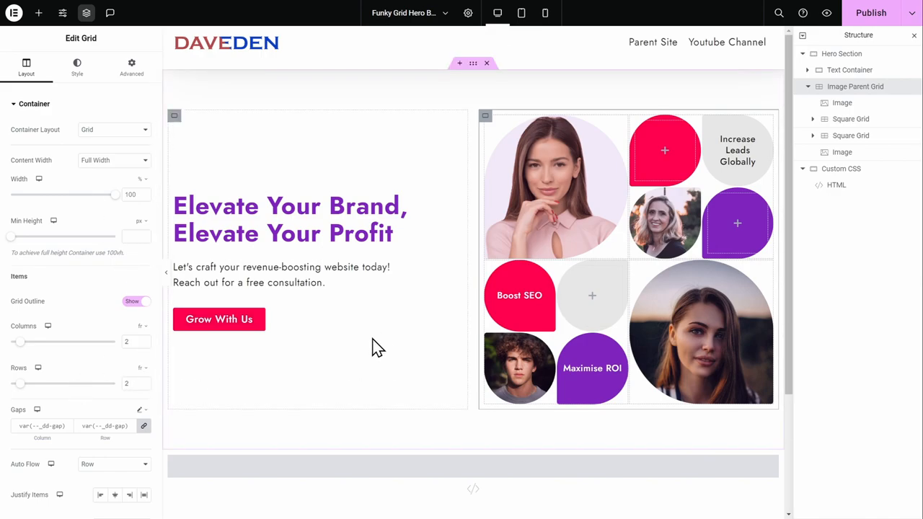
- Drill from the portrait image through the shape container to the 'Increase Leads Globally' heading's CSS classes
{"action": "left_click", "coordinate": [555, 186]}
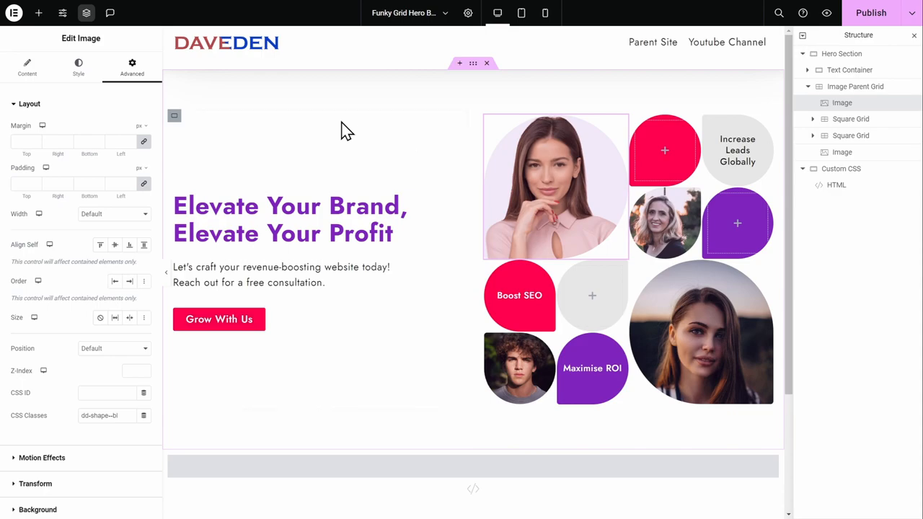
{"action": "left_click", "coordinate": [78, 65]}
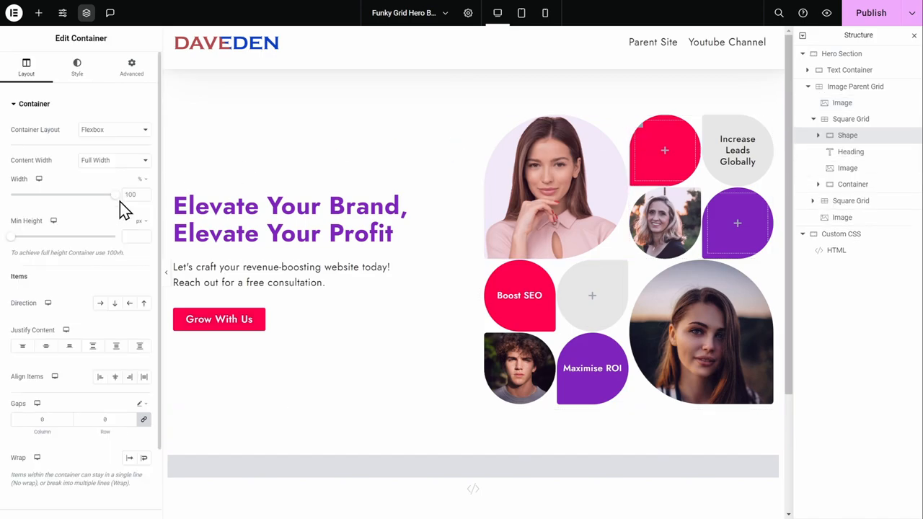
{"action": "left_click", "coordinate": [737, 150]}
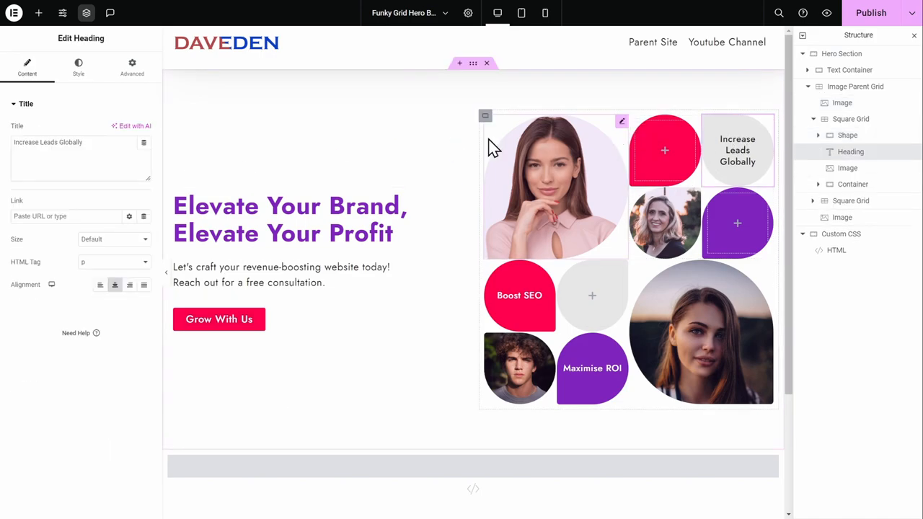
{"action": "left_click", "coordinate": [133, 65]}
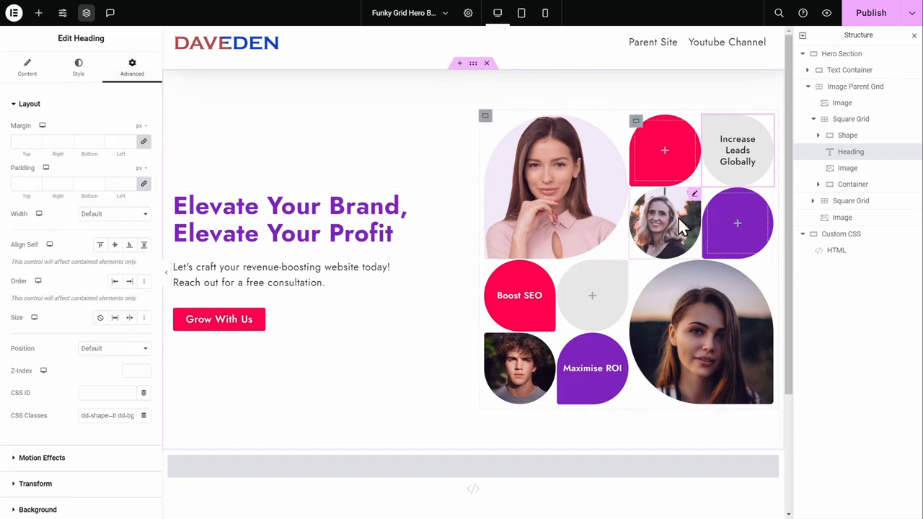
{"action": "mouse_move", "coordinate": [699, 228]}
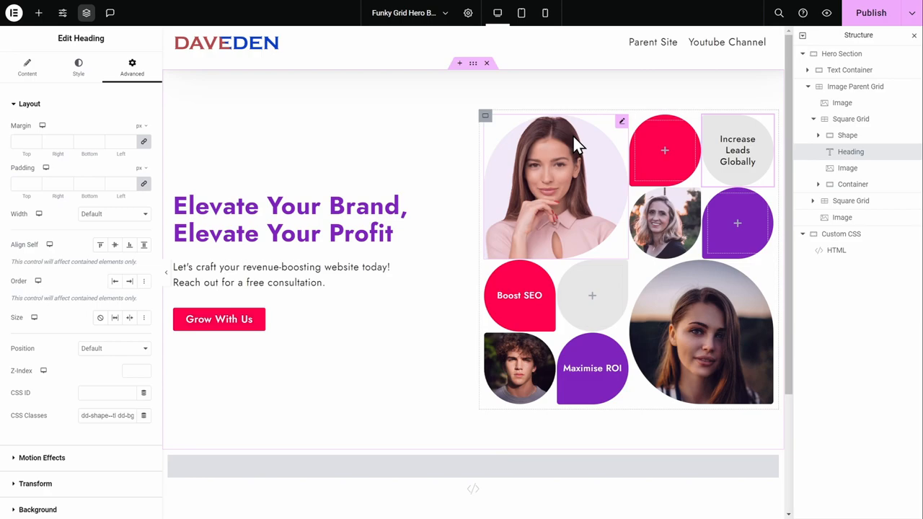
{"action": "mouse_move", "coordinate": [579, 176]}
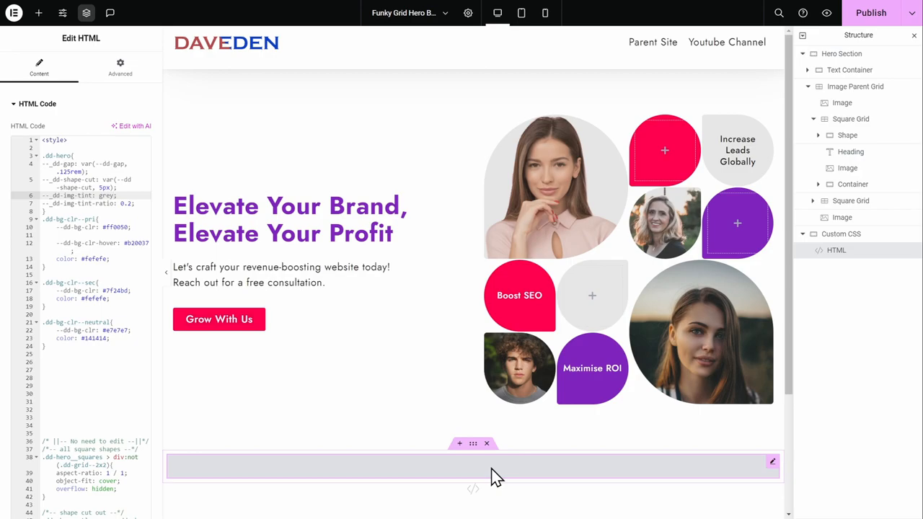
- Select the Custom CSS HTML widget holding the --dd-img-tint grey and 0.2 ratio variables
{"action": "left_click", "coordinate": [519, 296]}
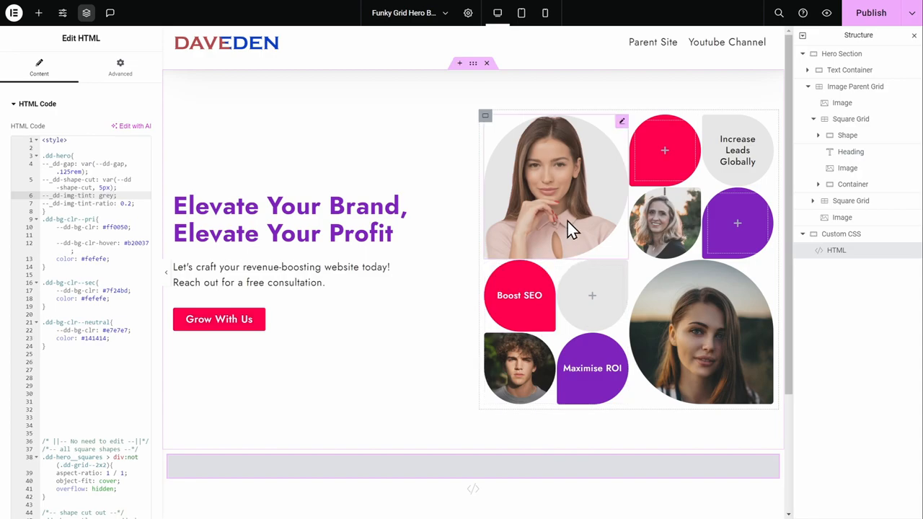
{"action": "mouse_move", "coordinate": [570, 224]}
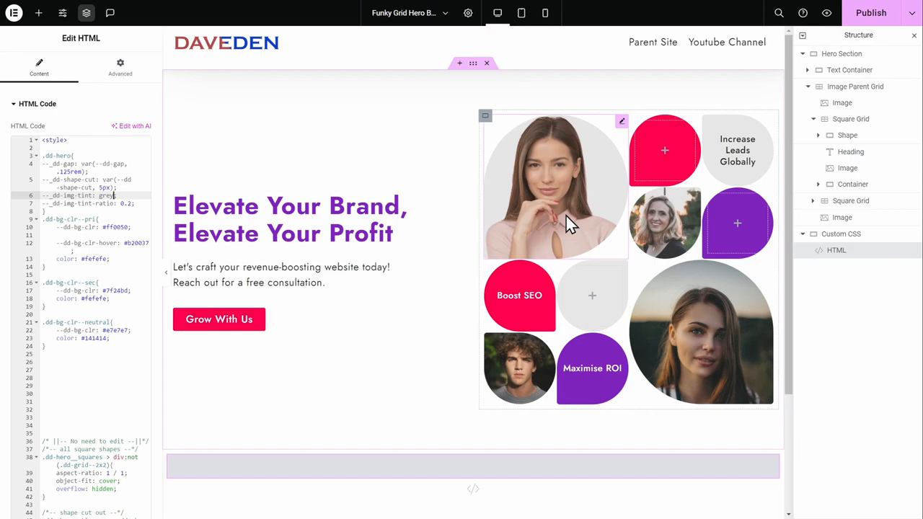
- Select the large top-left portrait image to reach its width, height and object-fit styles
{"action": "left_click", "coordinate": [555, 186]}
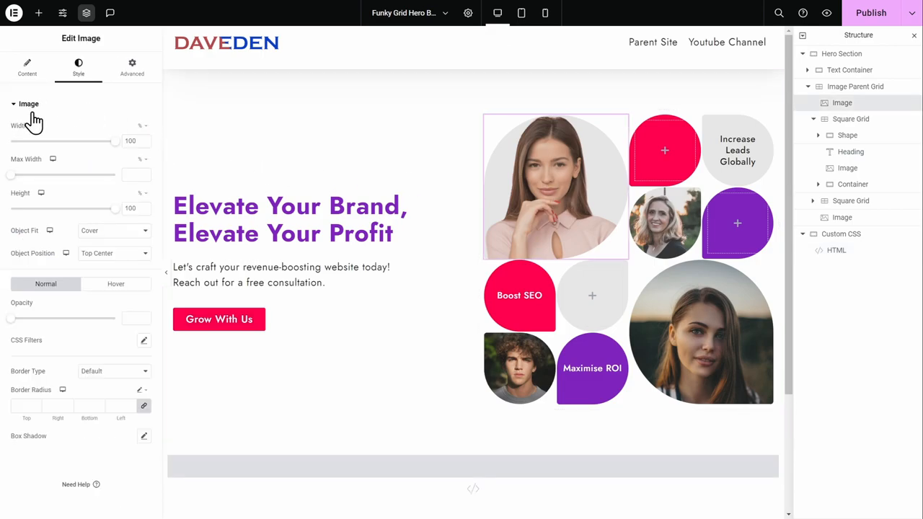
{"action": "mouse_move", "coordinate": [41, 248]}
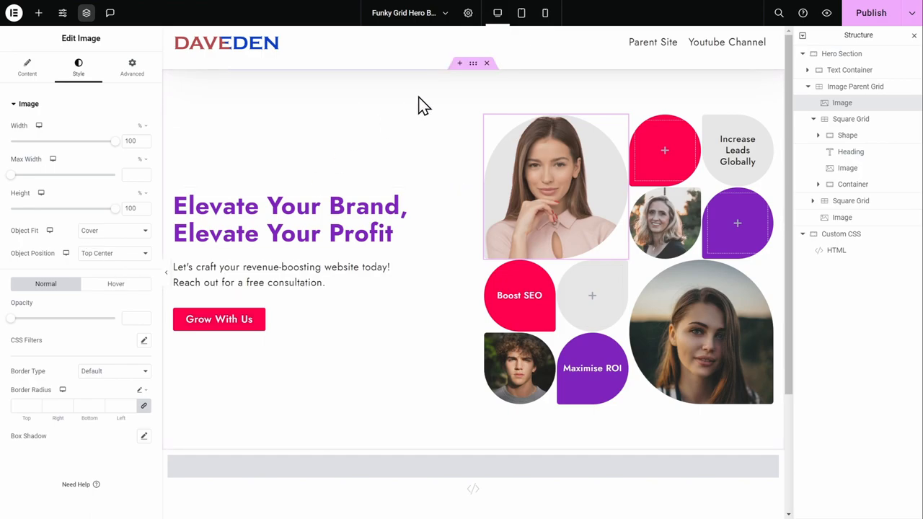
{"action": "mouse_move", "coordinate": [522, 13]}
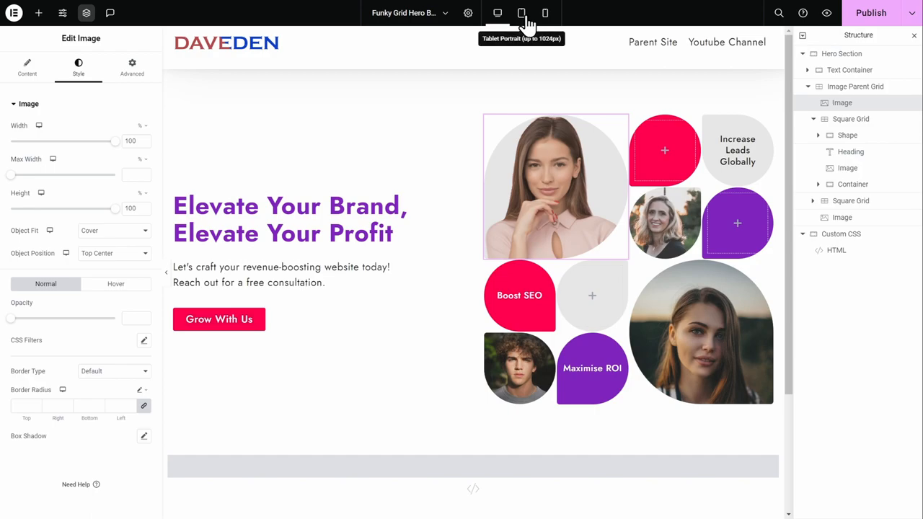
- Preview the hero at tablet then mobile width, with the grid stacked in one column
{"action": "left_click", "coordinate": [521, 13]}
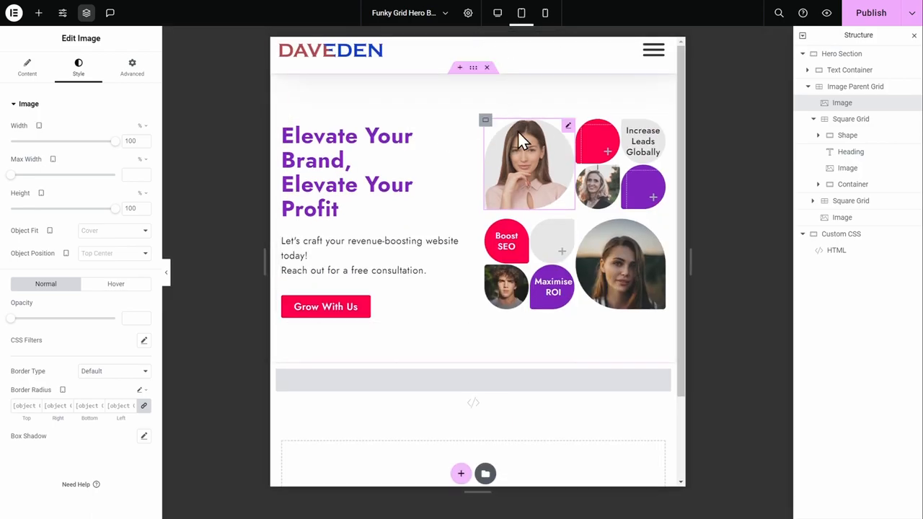
{"action": "left_click", "coordinate": [545, 13]}
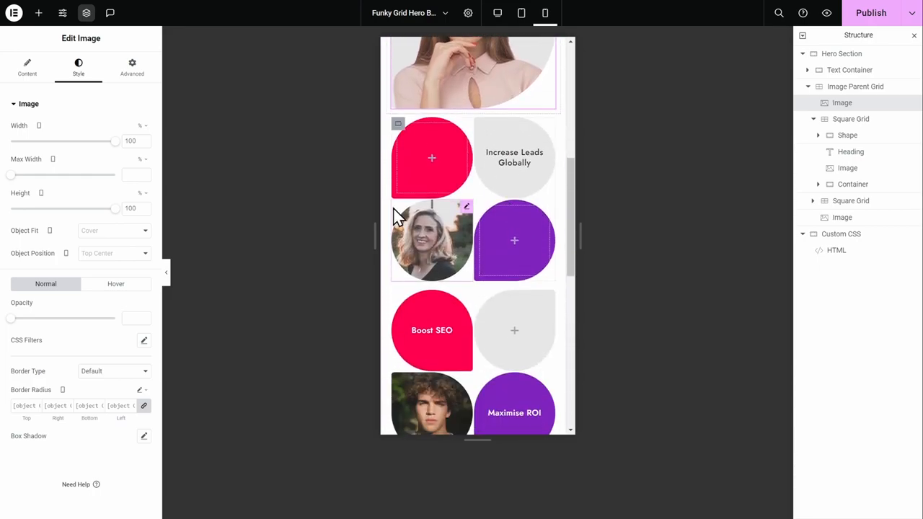
{"action": "scroll", "scroll_direction": "down", "scroll_amount": 3}
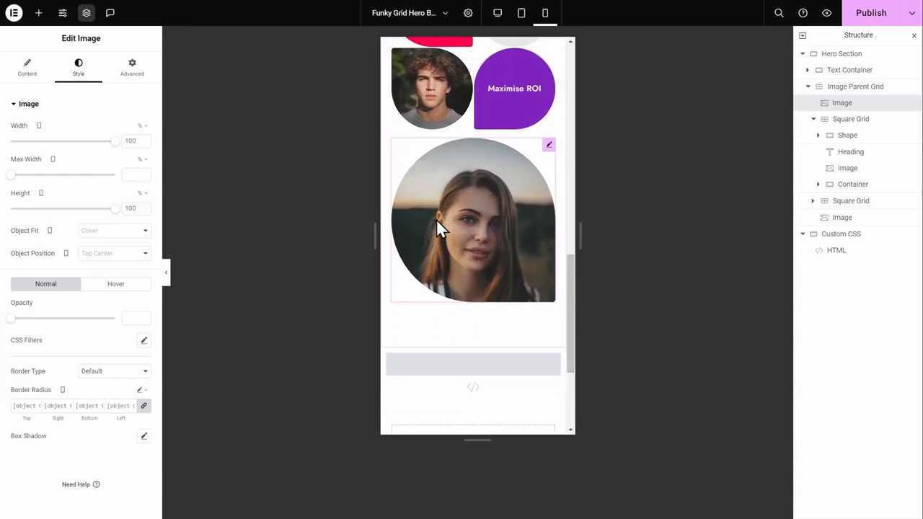